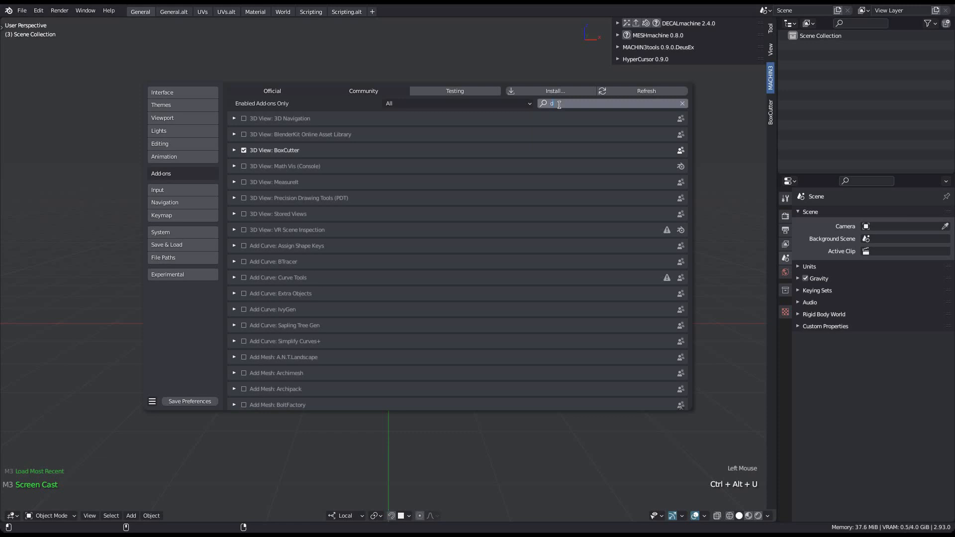
Close the Preferences window and return to the empty 3D viewport.
type("ec")
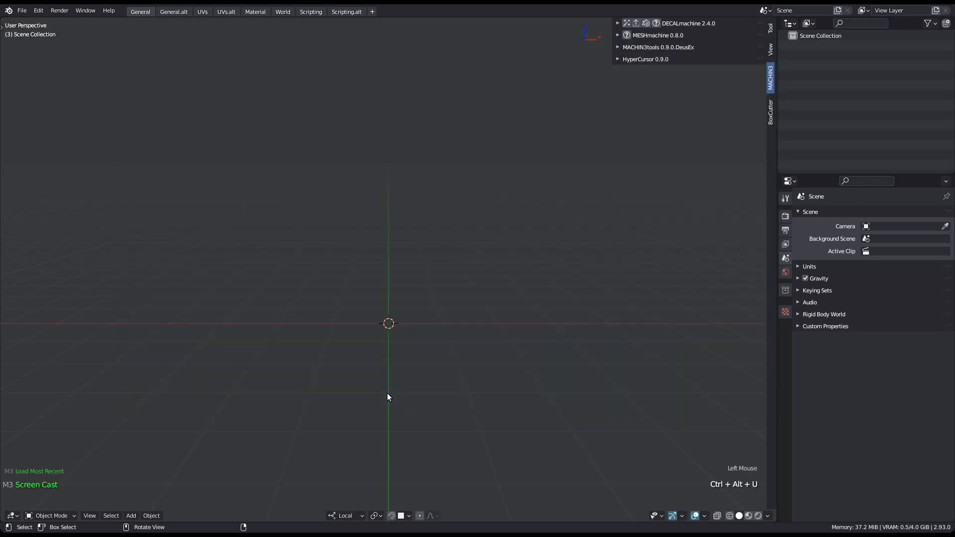
From the DECALmachine pie (D), try several library visibility sets, ending with Example Panels hidden.
key("d")
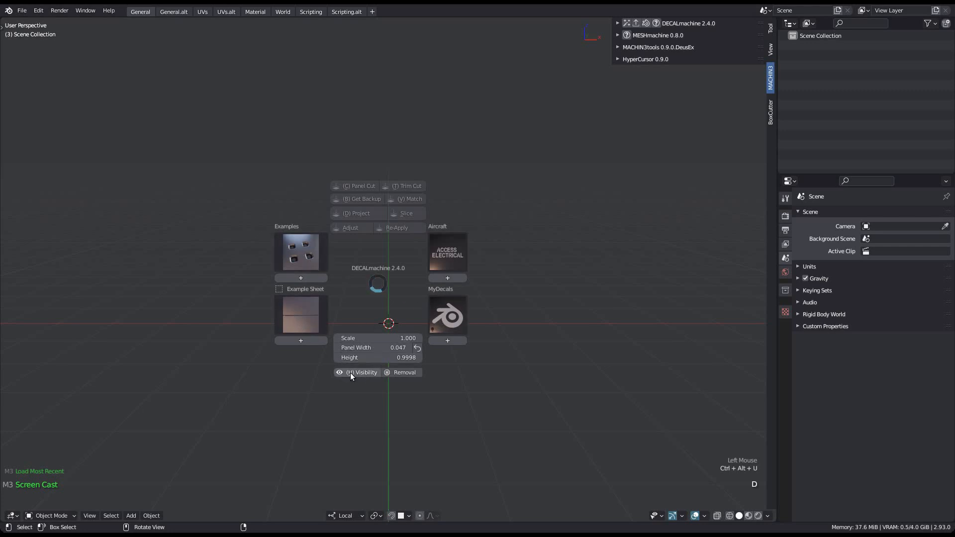
left_click(364, 373)
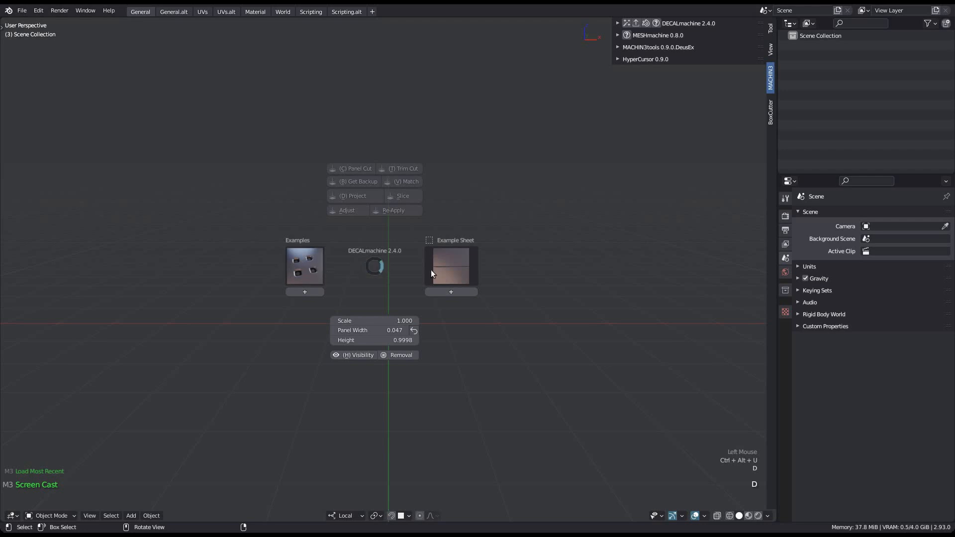
left_click(358, 355)
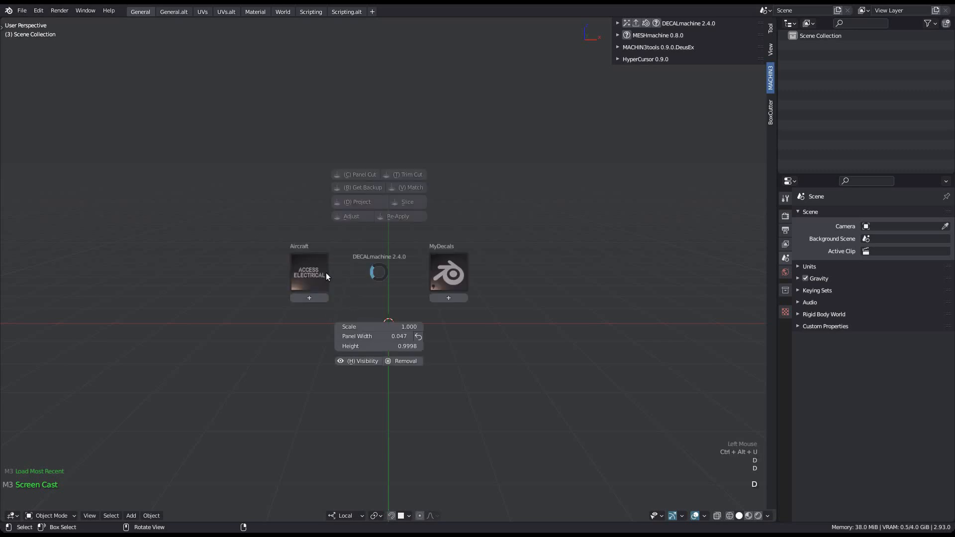
left_click(359, 361)
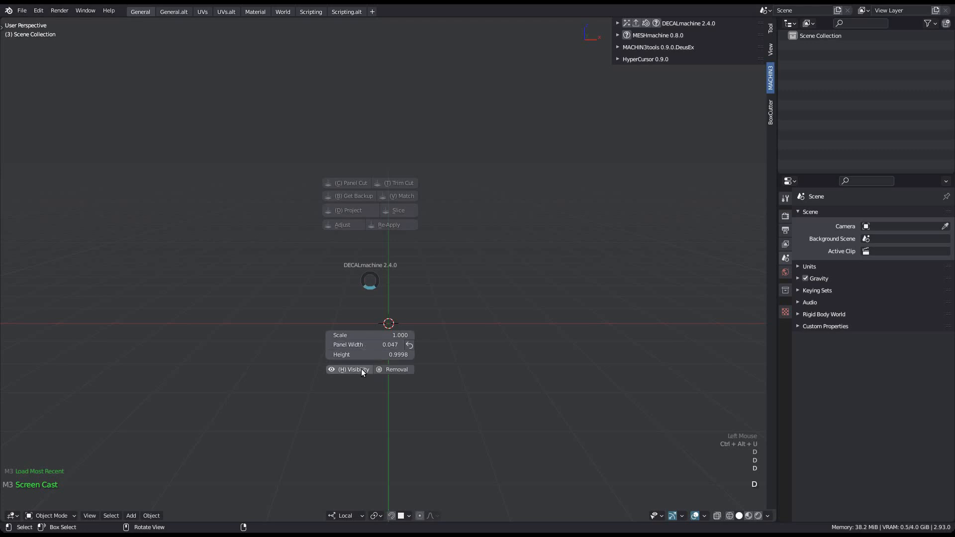
left_click(353, 369)
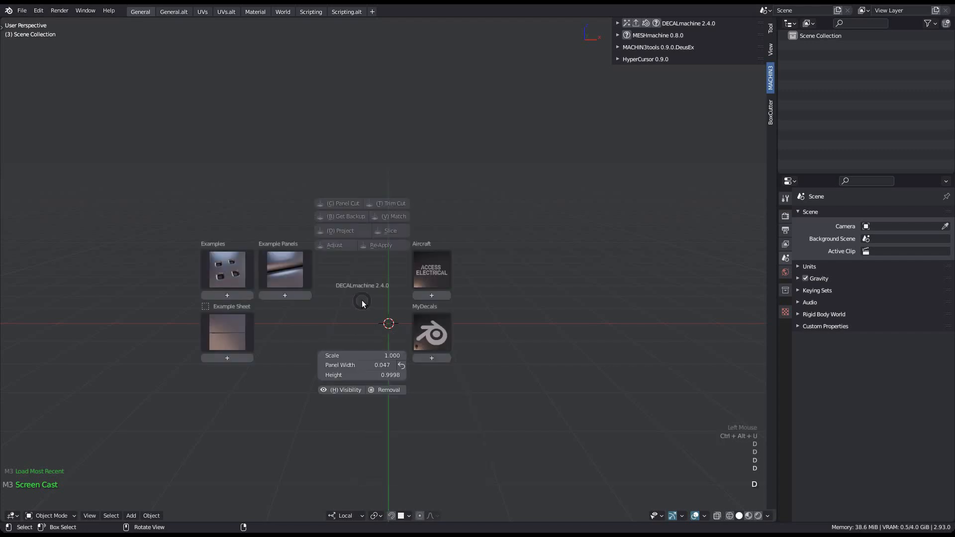
left_click(346, 390)
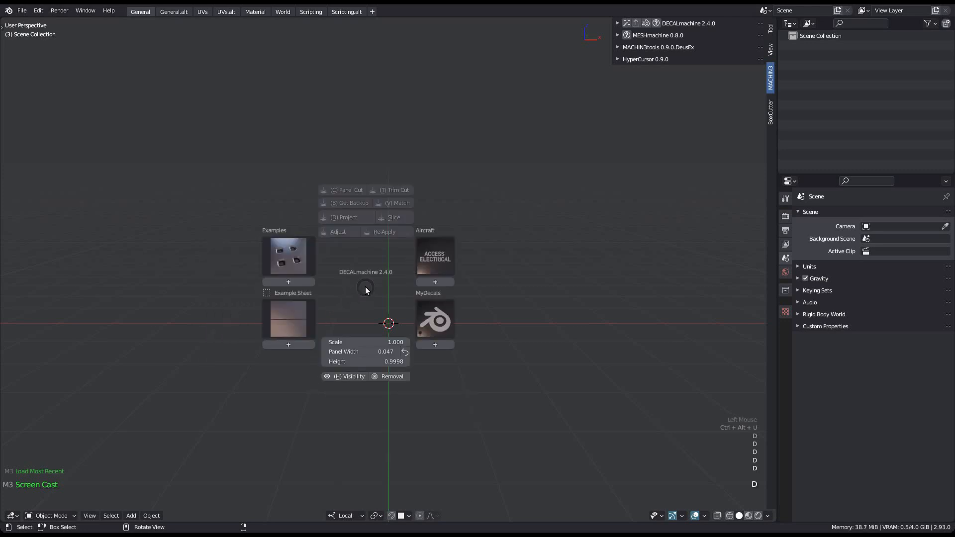
mouse_move(349, 376)
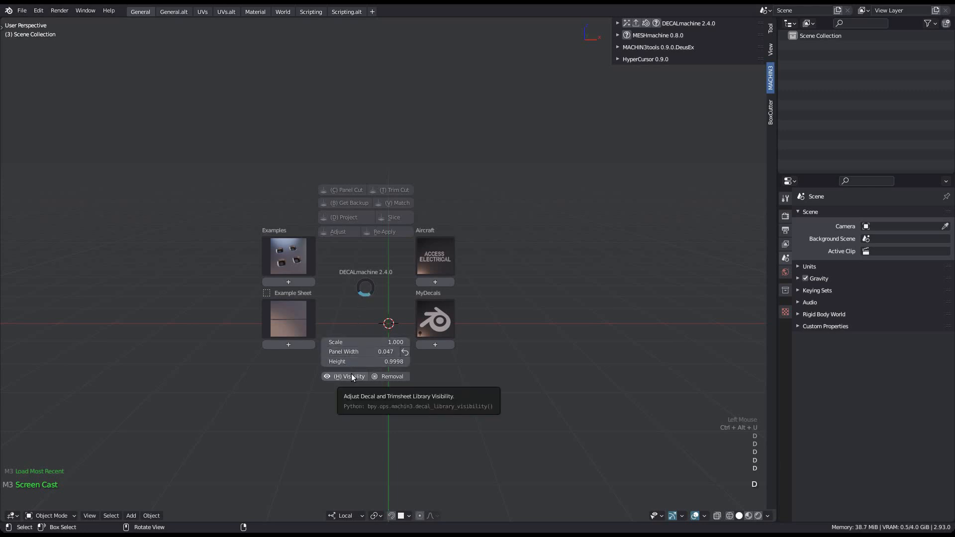
In (H) Visibility, store Examples/Example Sheet as preset 1 and Aircraft/MyDecals as preset 2.
left_click(348, 377)
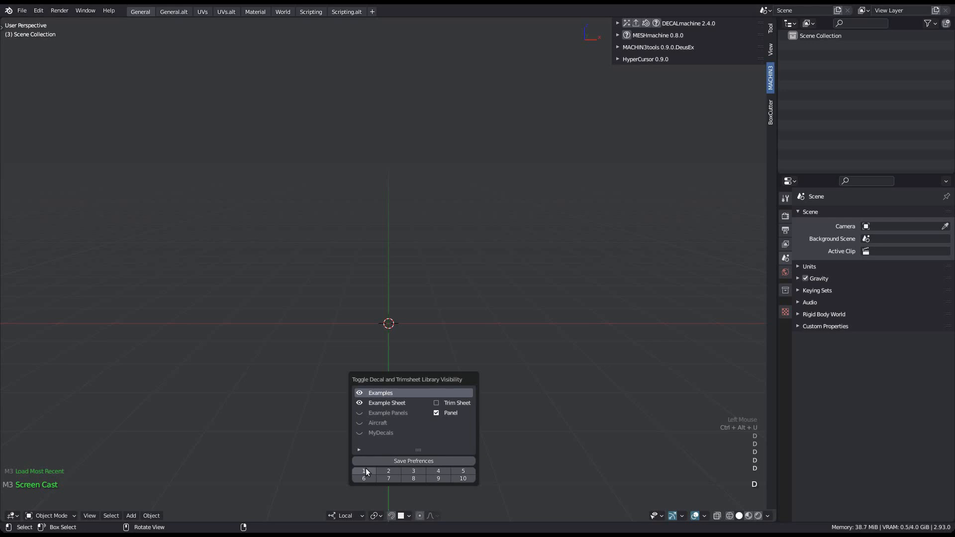
mouse_move(364, 471)
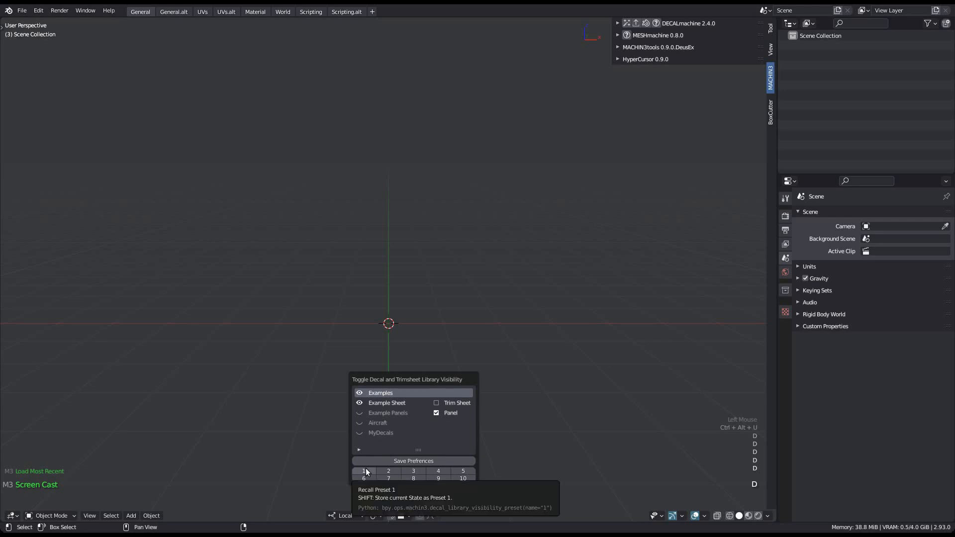
left_click(363, 471)
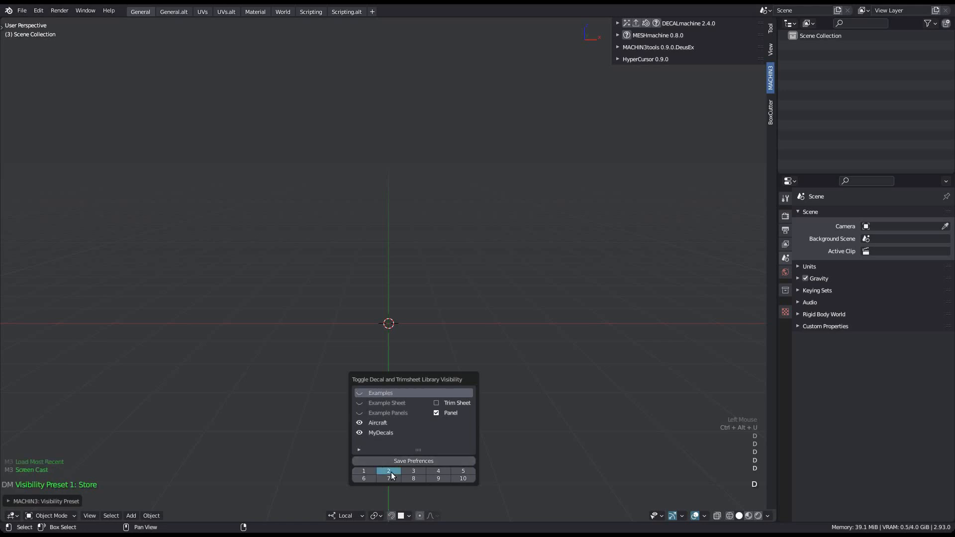
left_click(389, 471)
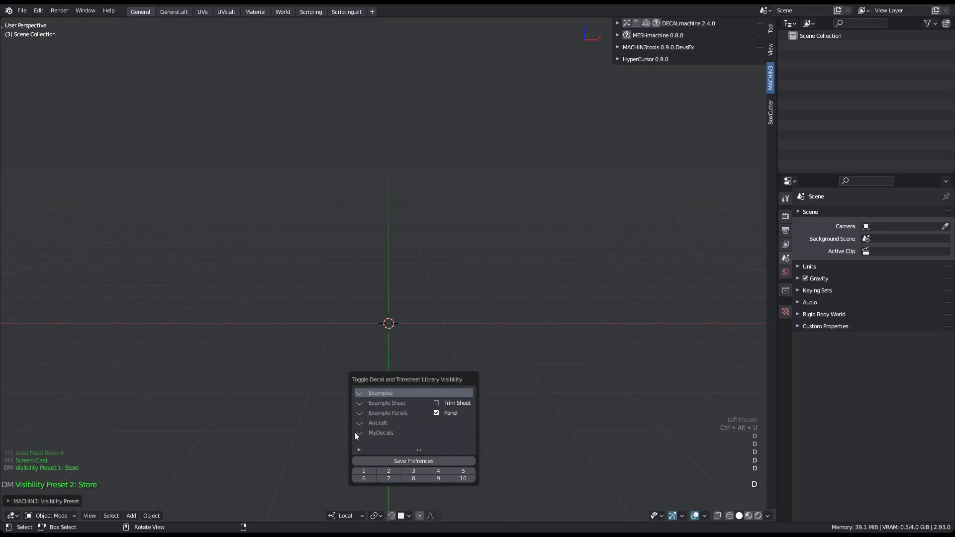
Make Example Panels the only visible library and Shift-store it as preset 3.
left_click(359, 412)
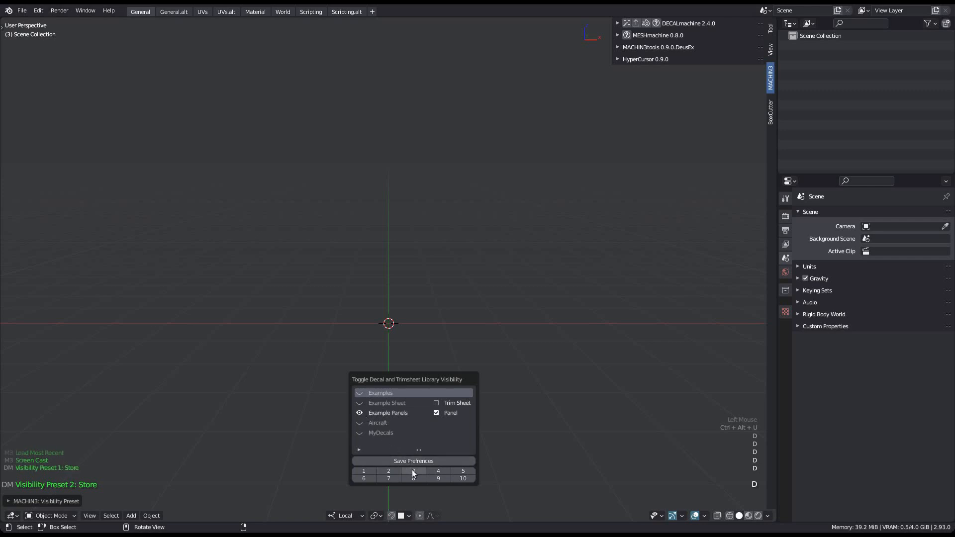
key("shift")
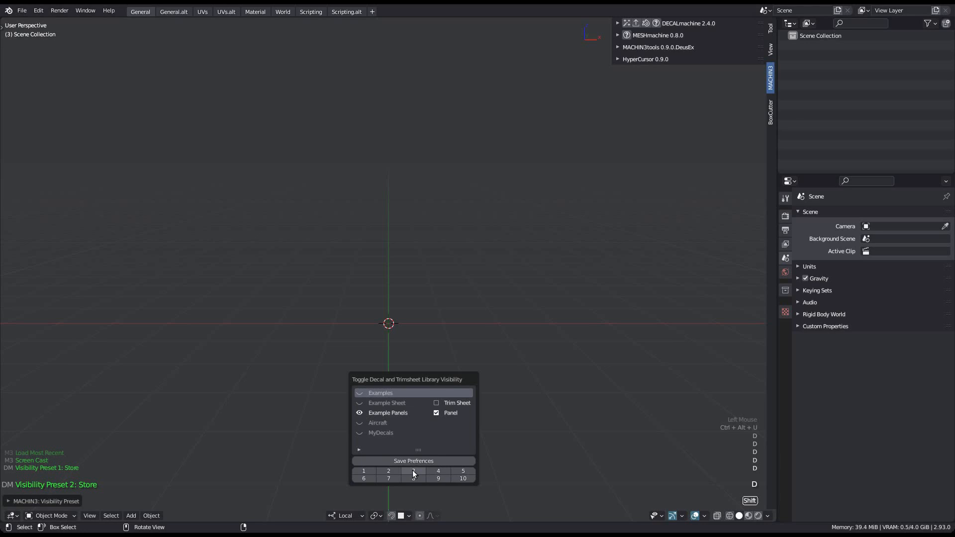
mouse_move(413, 472)
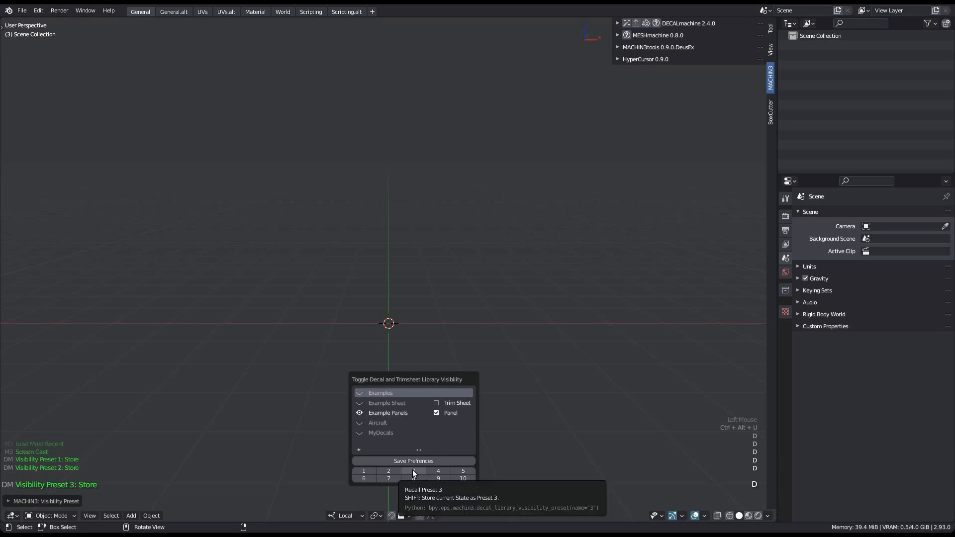
left_click(413, 471)
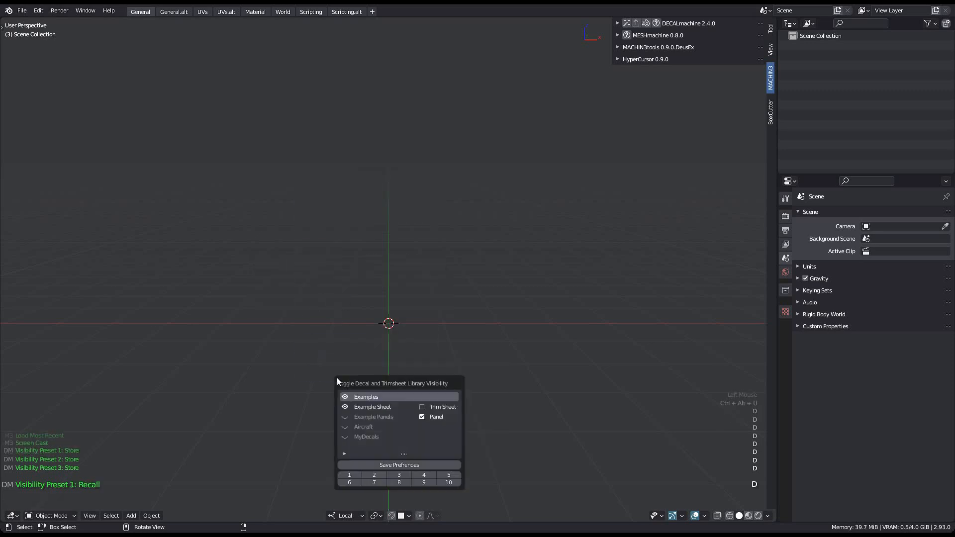
Recall visibility preset 2, then preset 3 showing only Example Panels.
left_click(374, 475)
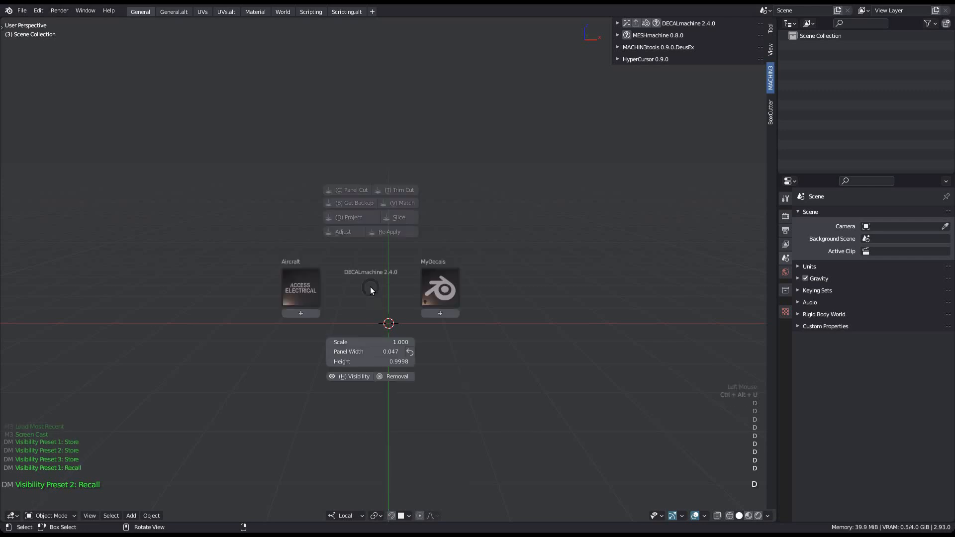
left_click(354, 376)
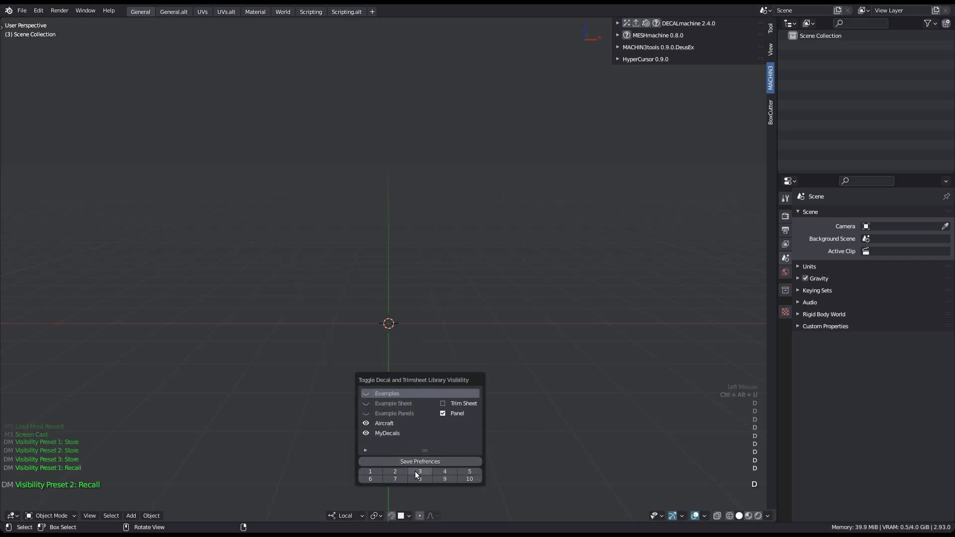
left_click(419, 471)
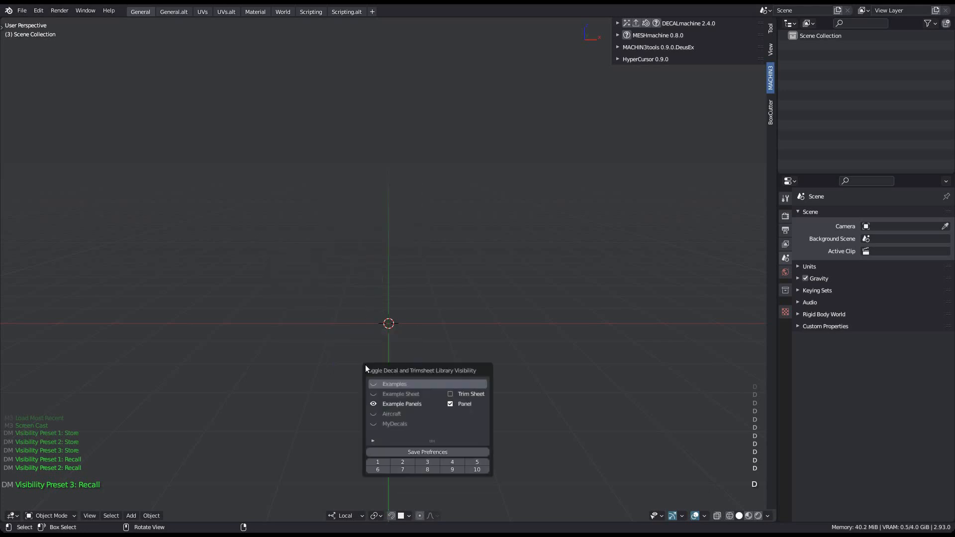
mouse_move(430, 437)
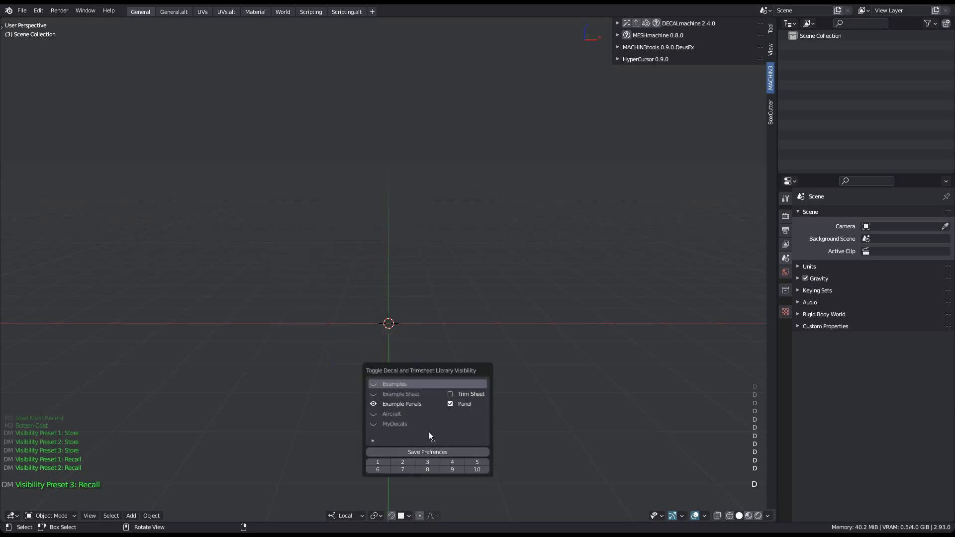
mouse_move(426, 452)
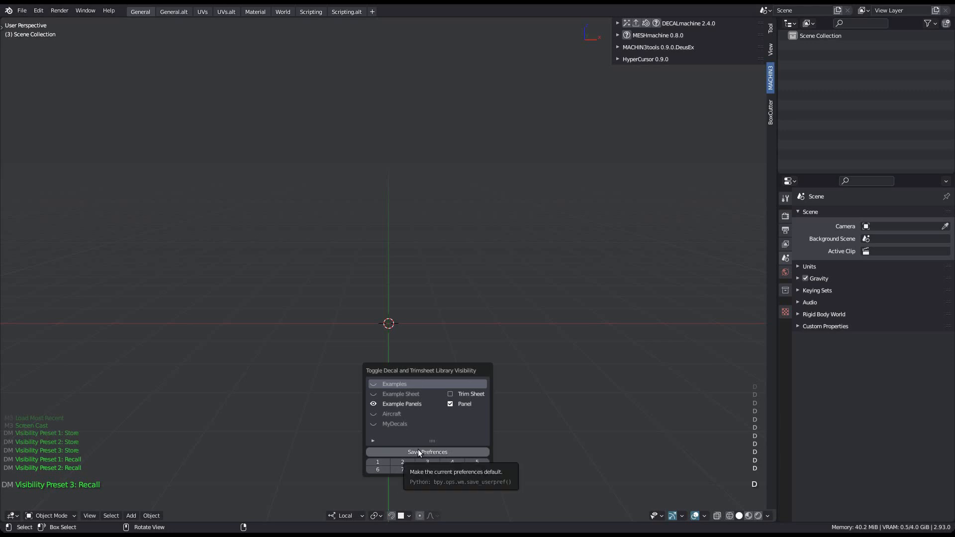
mouse_move(399, 423)
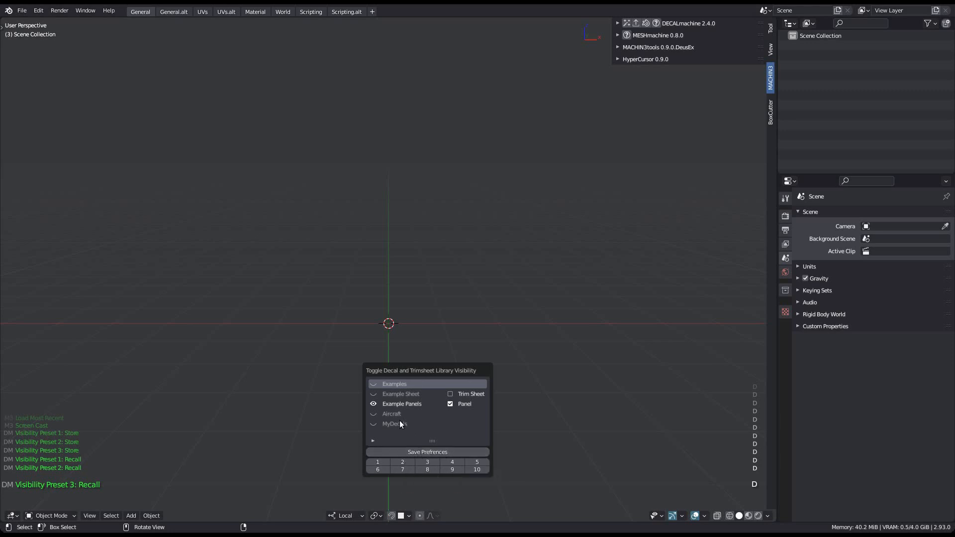
mouse_move(426, 438)
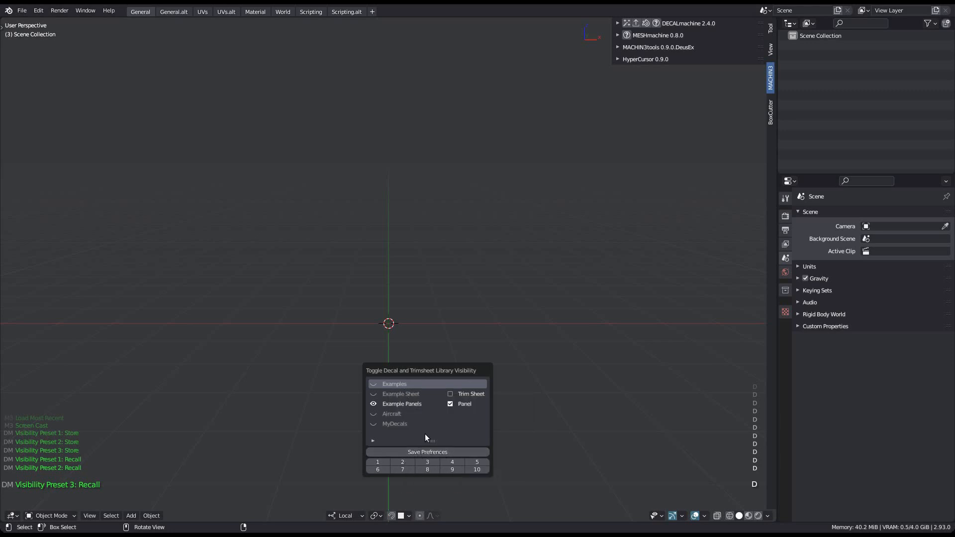
Toggle Examples, Aircraft and MyDecals eye icons individually, then recall preset 1.
left_click(373, 394)
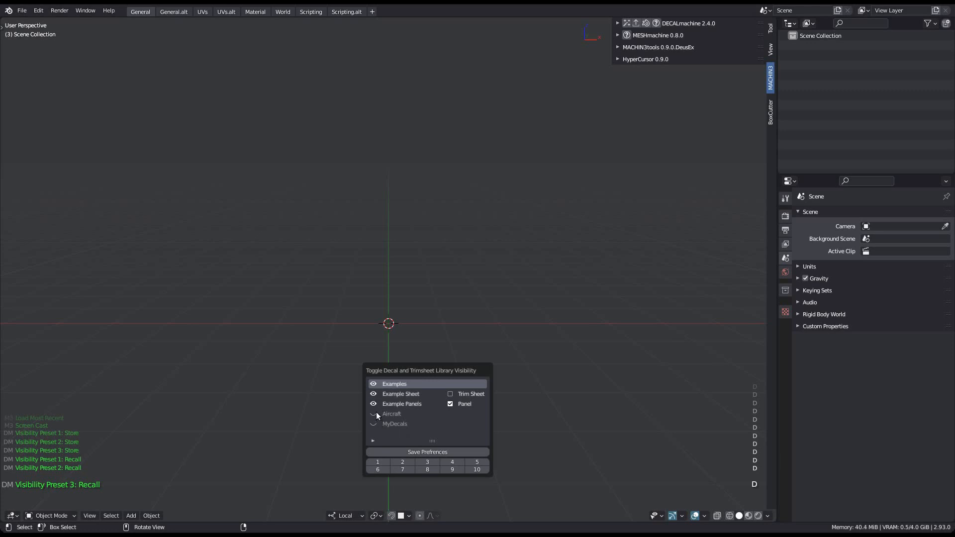
left_click(373, 414)
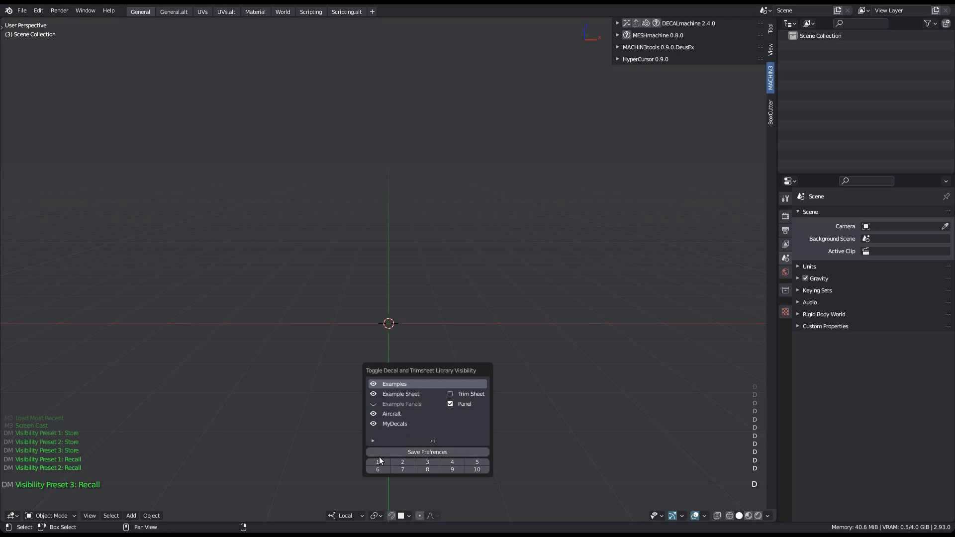
left_click(377, 462)
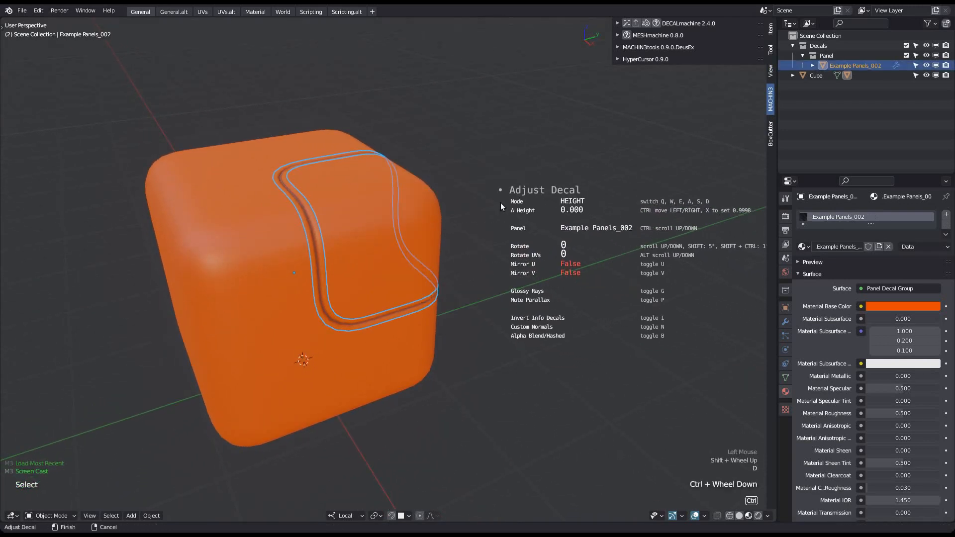
Ctrl+scroll the cube's panel decal through styles to Example Panels_013.
scroll("down", 3)
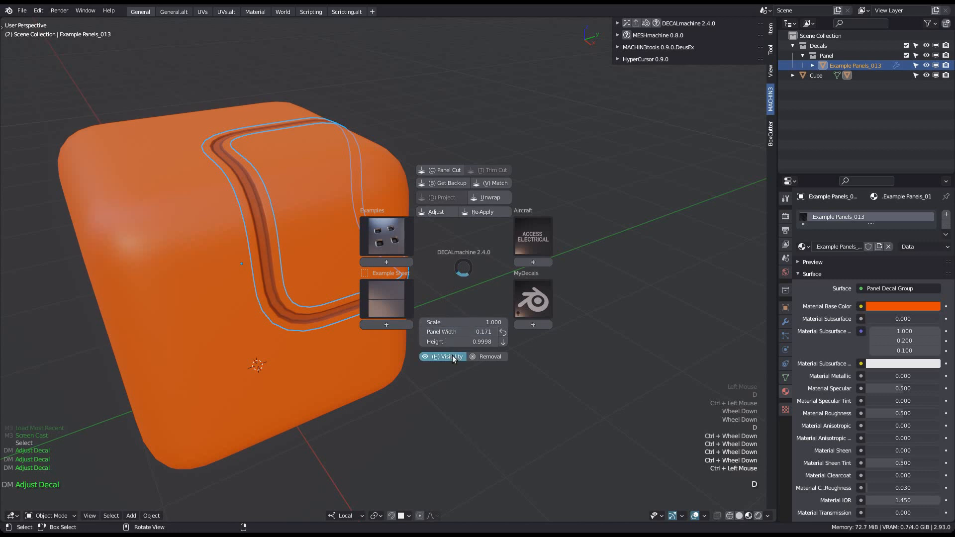
In (H) Visibility, tick Trim Sheet for the Example Sheet library and close the popup.
left_click(442, 356)
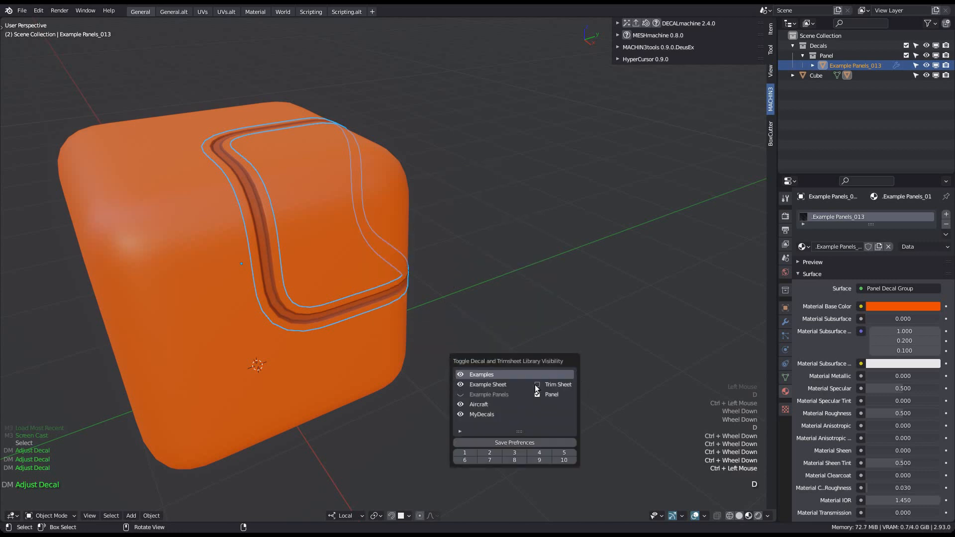
left_click(537, 394)
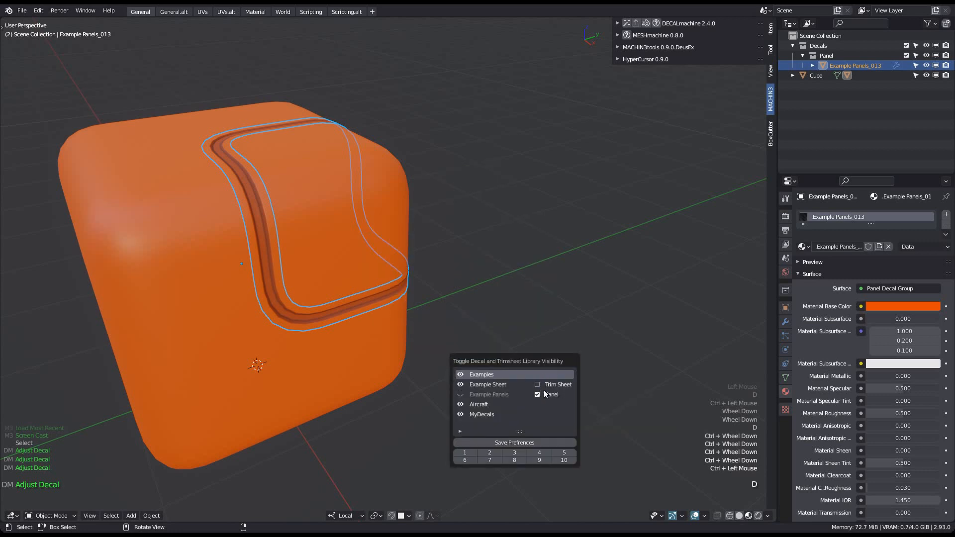
mouse_move(551, 394)
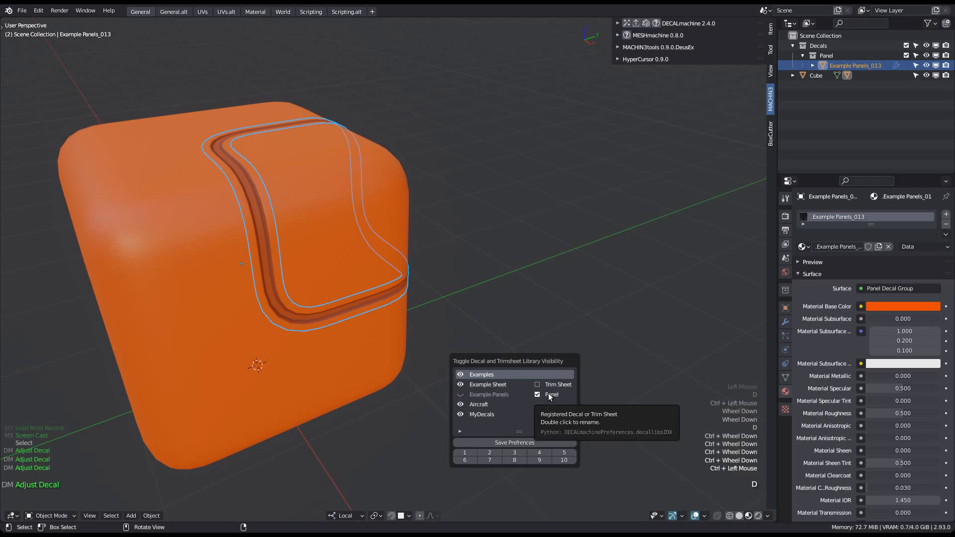
left_click(537, 384)
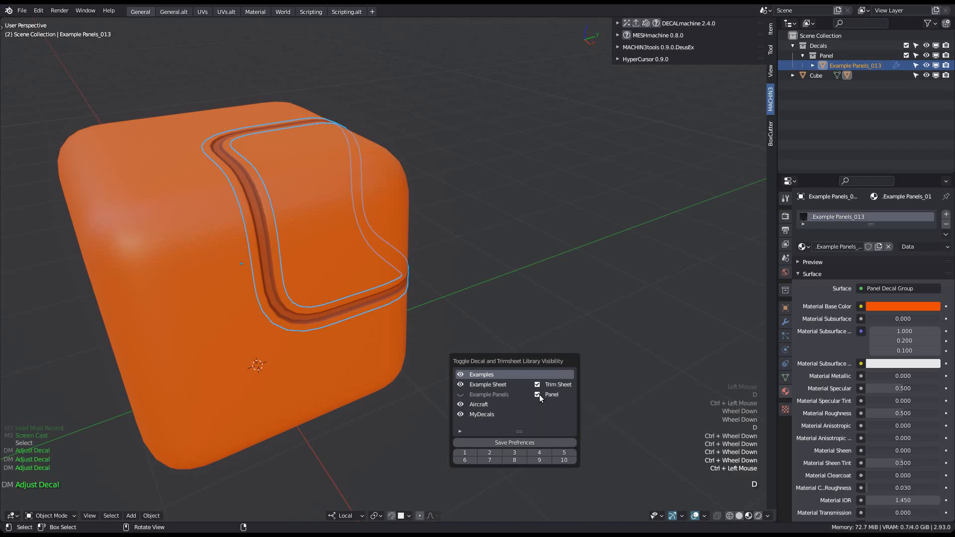
left_click(537, 394)
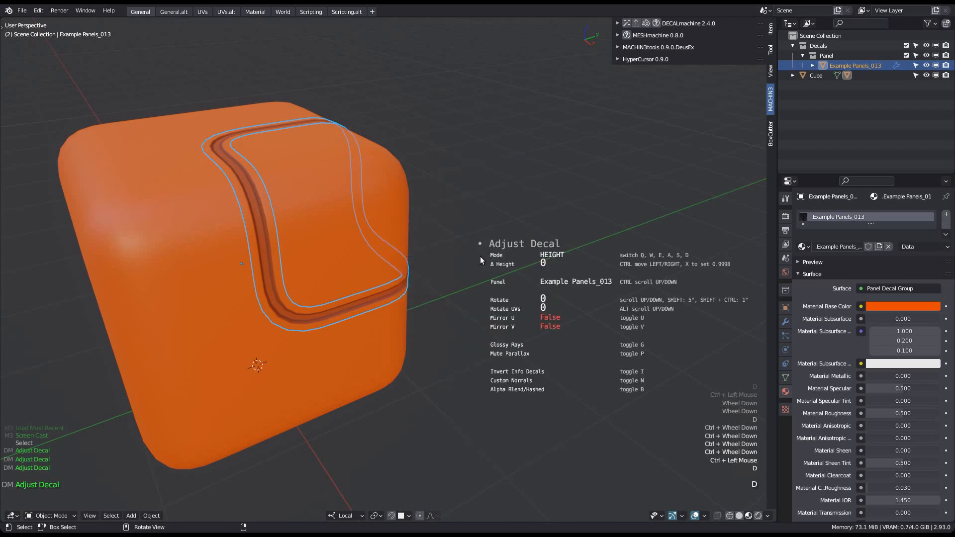
Ctrl+scroll the panel decal through Example Sheet trim-sheet styles to Example Sheet_006.
scroll("down", 3)
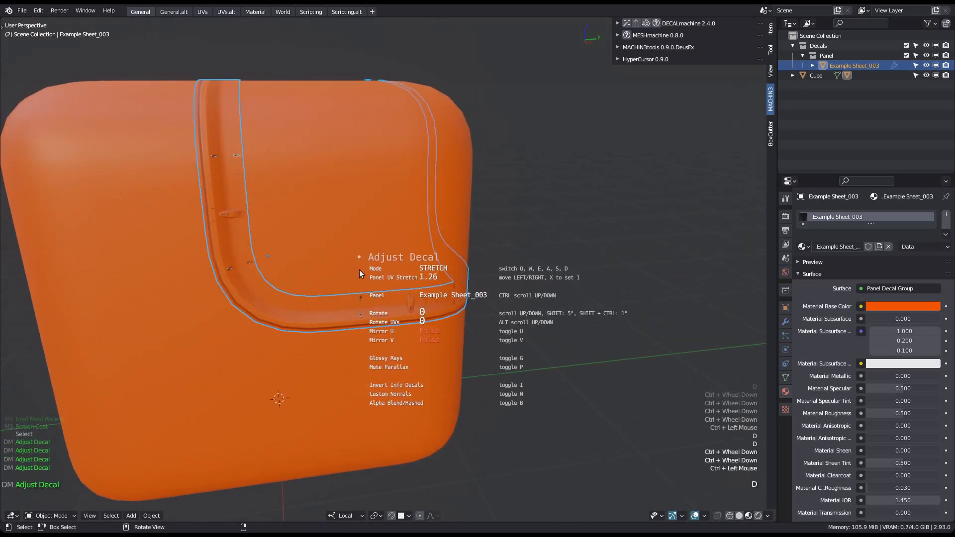
mouse_move(410, 281)
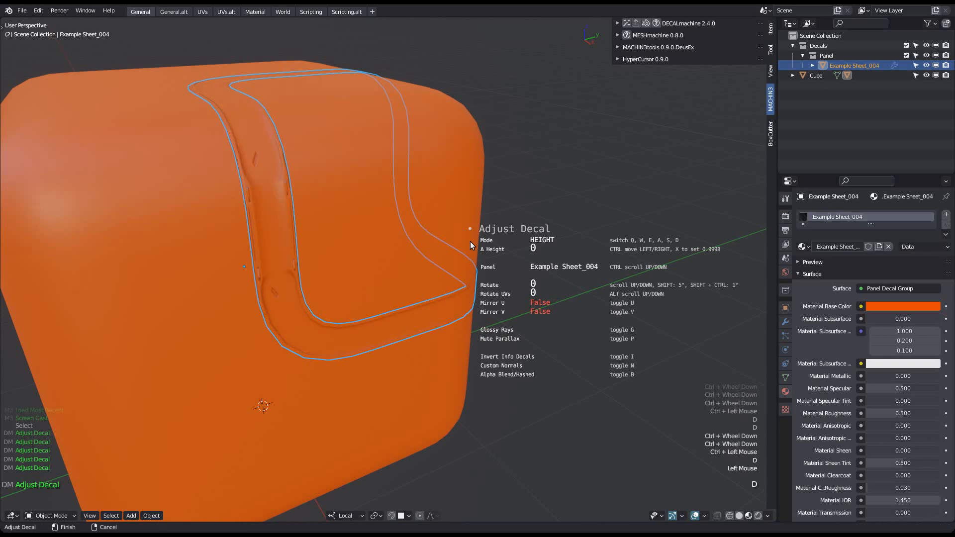
scroll("down", 3)
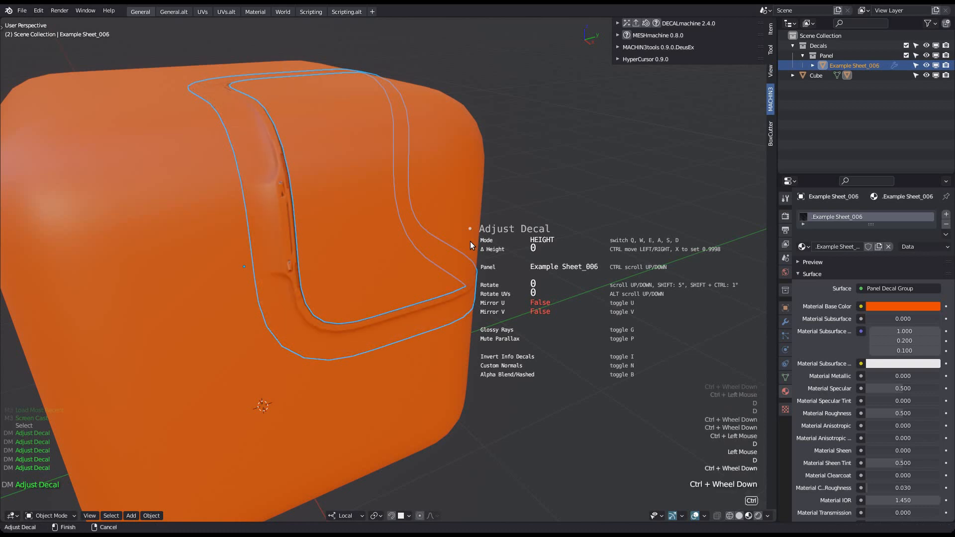